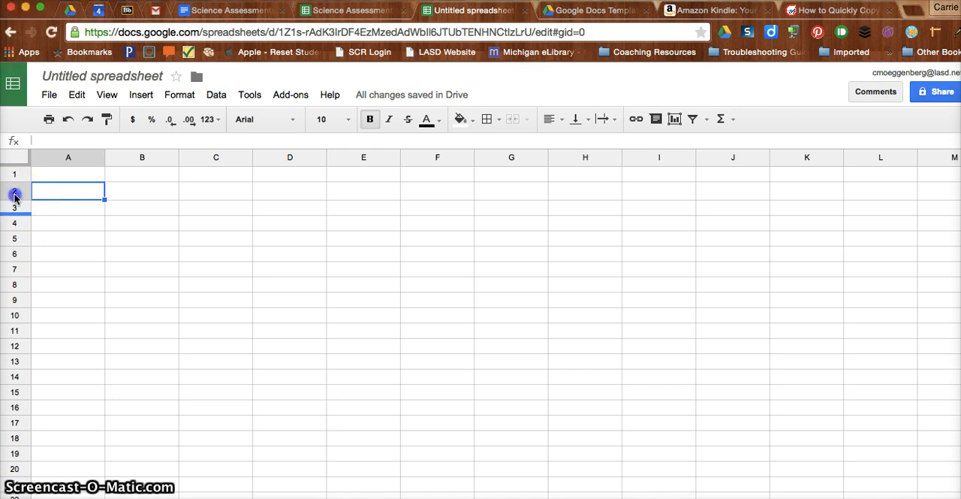
- Enlarge row 2 by dragging its header border downward
{"action": "left_click", "coordinate": [15, 189]}
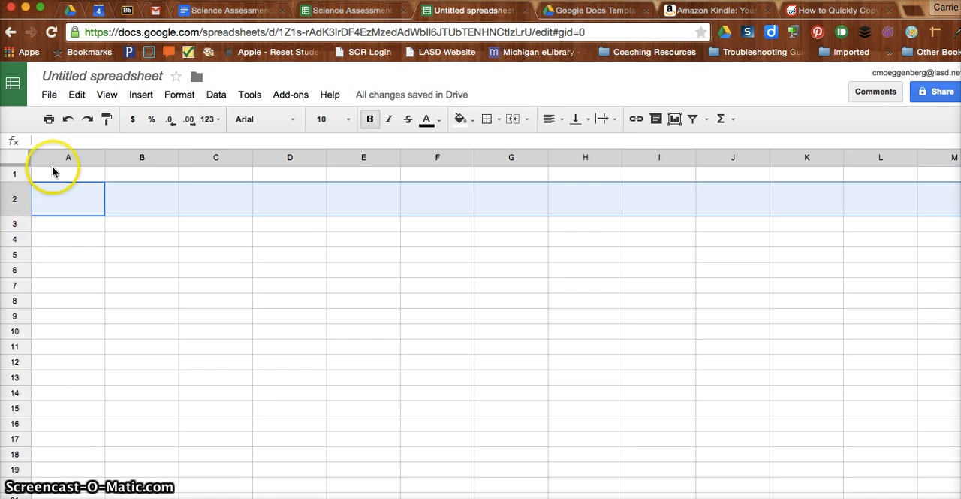
{"action": "mouse_move", "coordinate": [105, 118]}
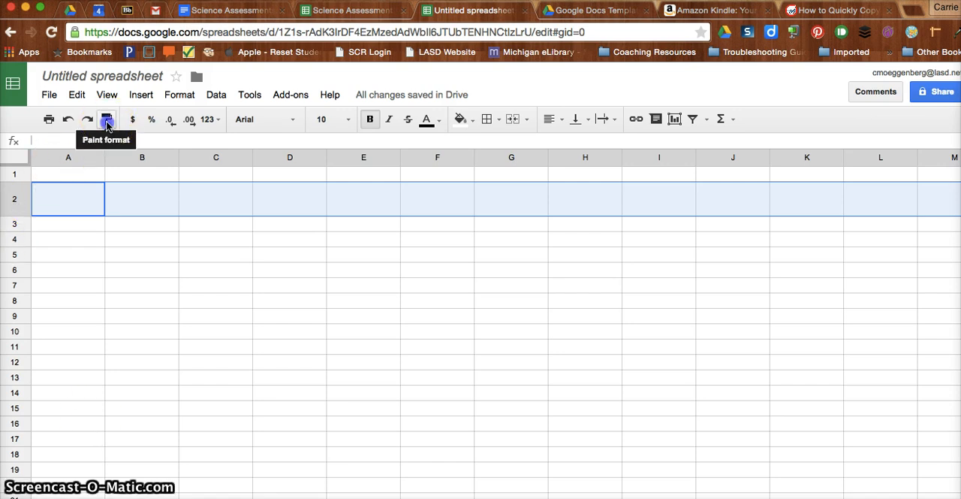
- Copy row 2's enlarged height onto rows 3 and 4 with Paint format
{"action": "left_click", "coordinate": [106, 118]}
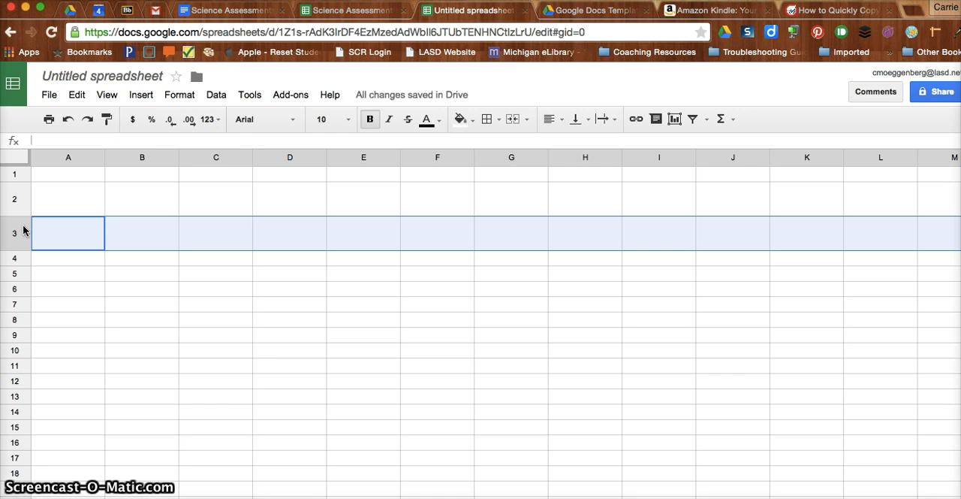
{"action": "mouse_move", "coordinate": [105, 119]}
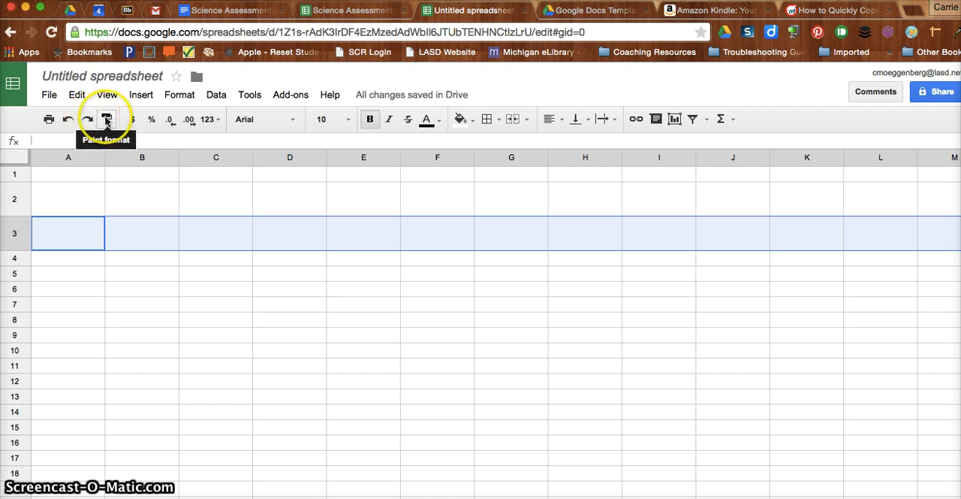
{"action": "left_click", "coordinate": [105, 119]}
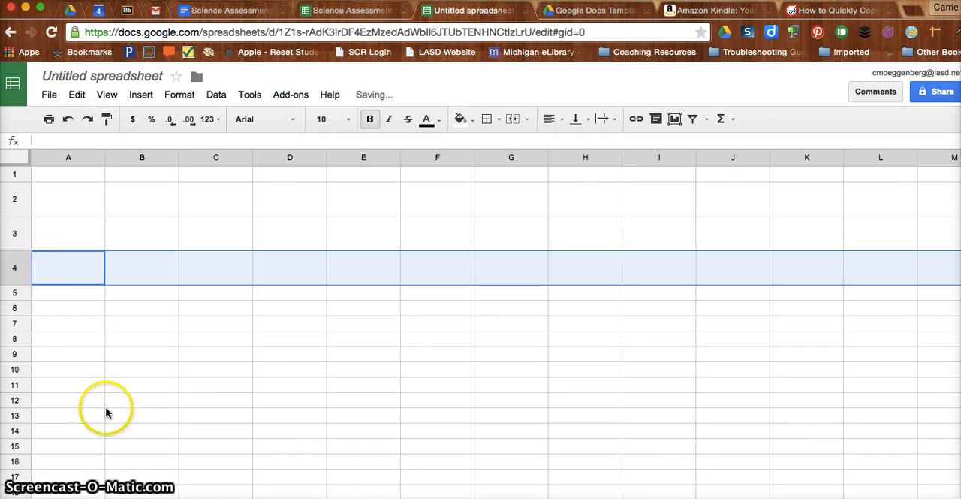
- Enter Blue, Yellow, Green and Red into A5:A8 and bold Blue
{"action": "type", "text": "Blue"}
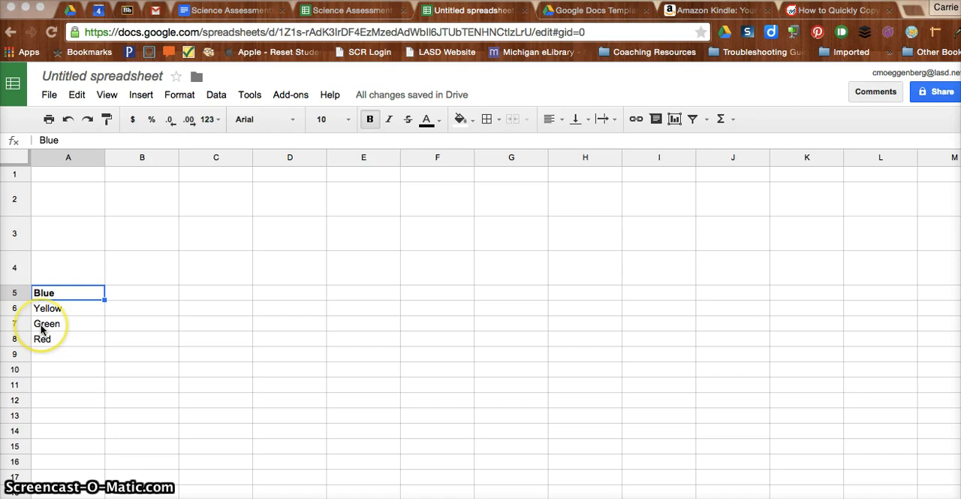
{"action": "mouse_move", "coordinate": [126, 143]}
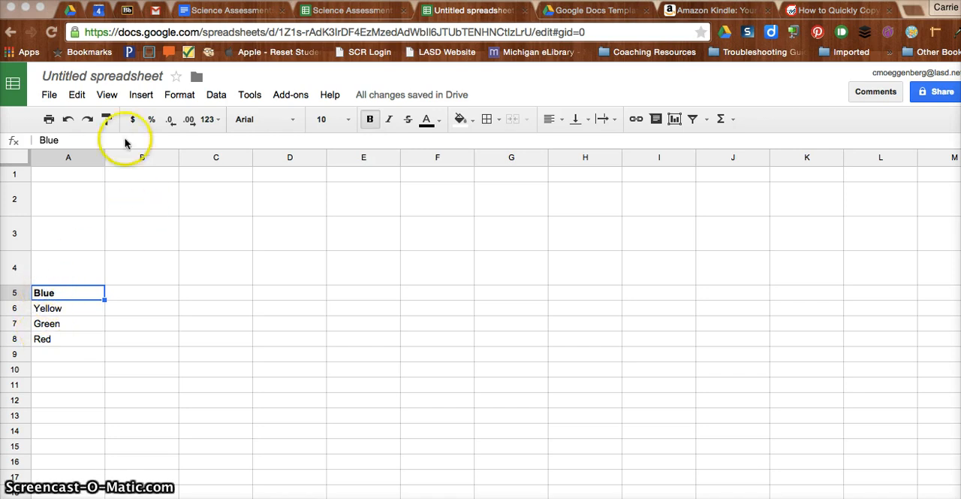
- Copy Blue's bold formatting onto Yellow, Green and Red with Paint format
{"action": "left_click", "coordinate": [106, 119]}
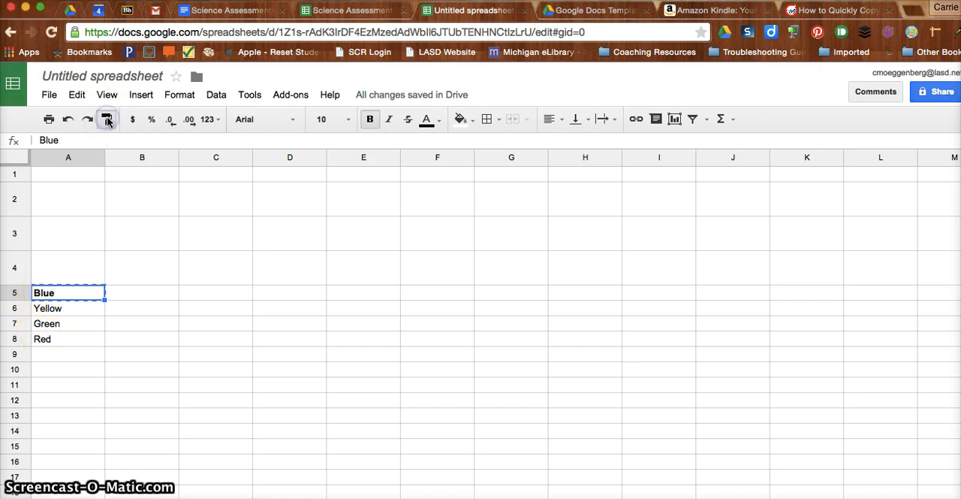
{"action": "left_click", "coordinate": [68, 308]}
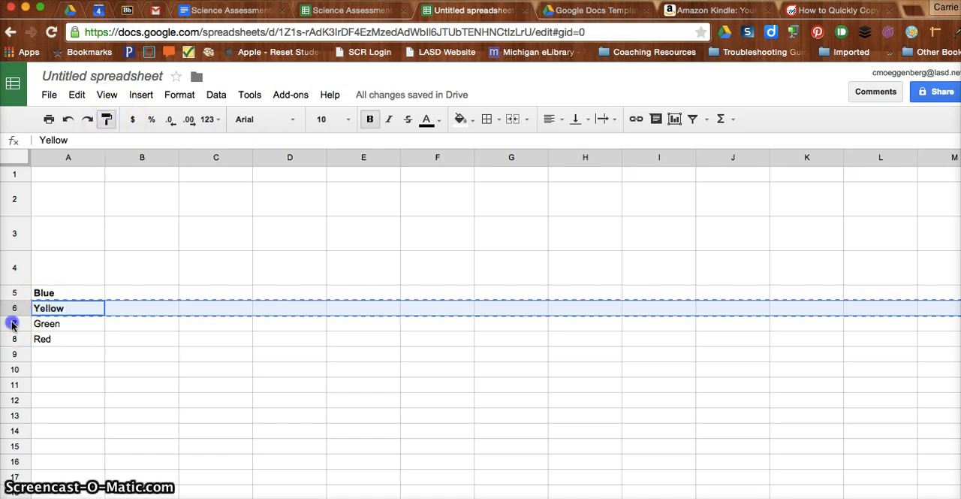
{"action": "left_click", "coordinate": [67, 323]}
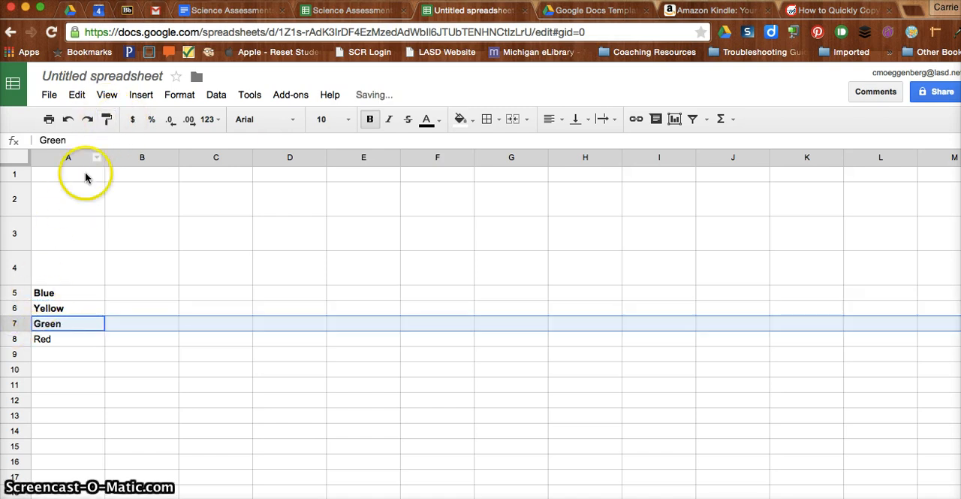
{"action": "left_click", "coordinate": [69, 340]}
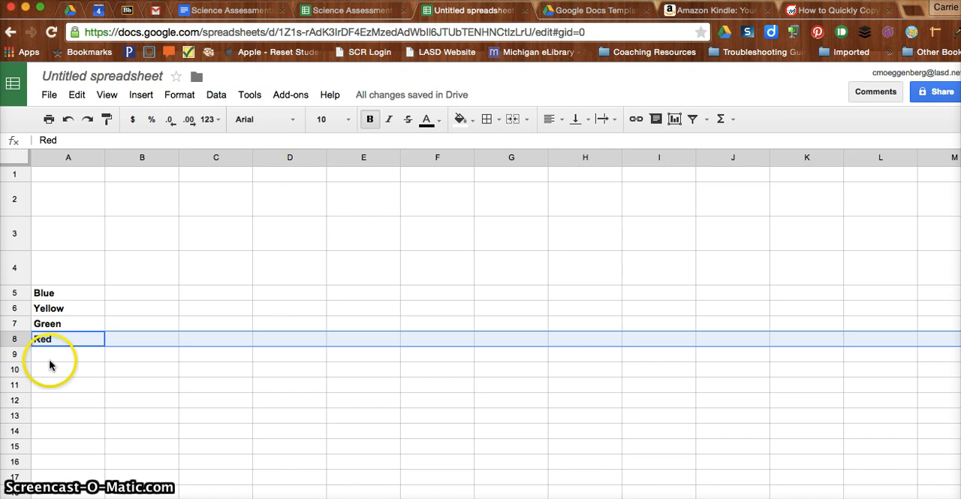
{"action": "mouse_move", "coordinate": [72, 433]}
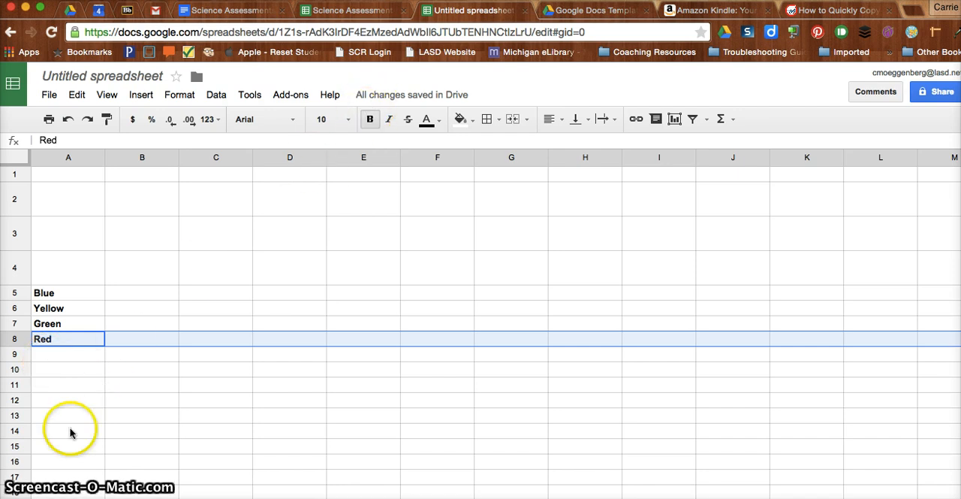